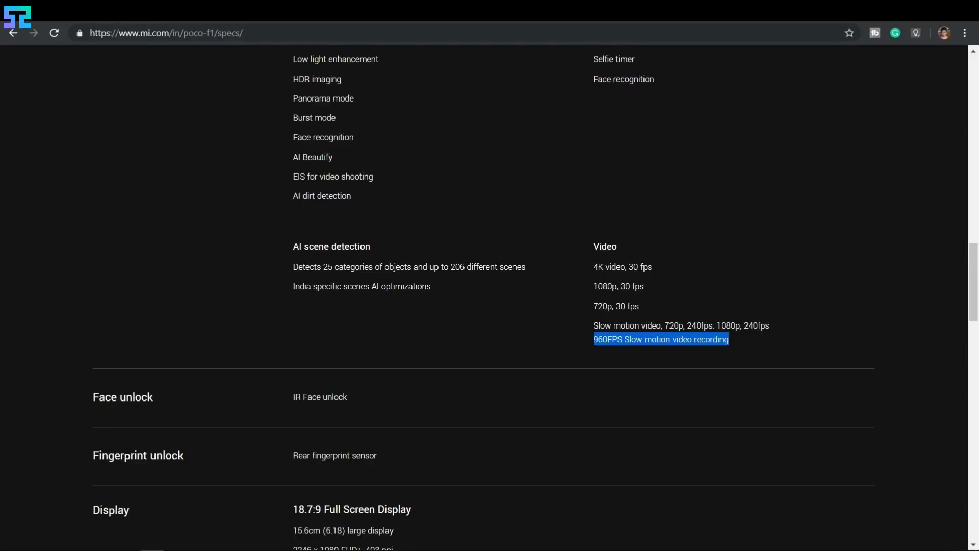
Enter the Samsung Galaxy S10 specs URL samsung.com/in/smartphones/galaxy-s10/specs/ in the address bar.
type("https://www.samsung.com/in/smartphones/galaxy-s10/specs/")
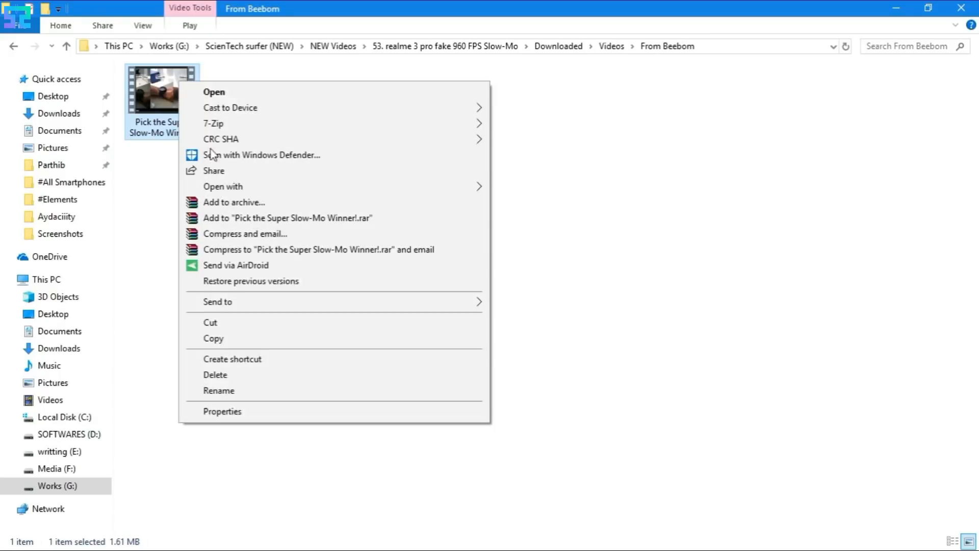
View the clip's Properties Details, highlighting frame width 2160, frame height 1422, bitrate and 30 fps frame rate.
left_click(221, 411)
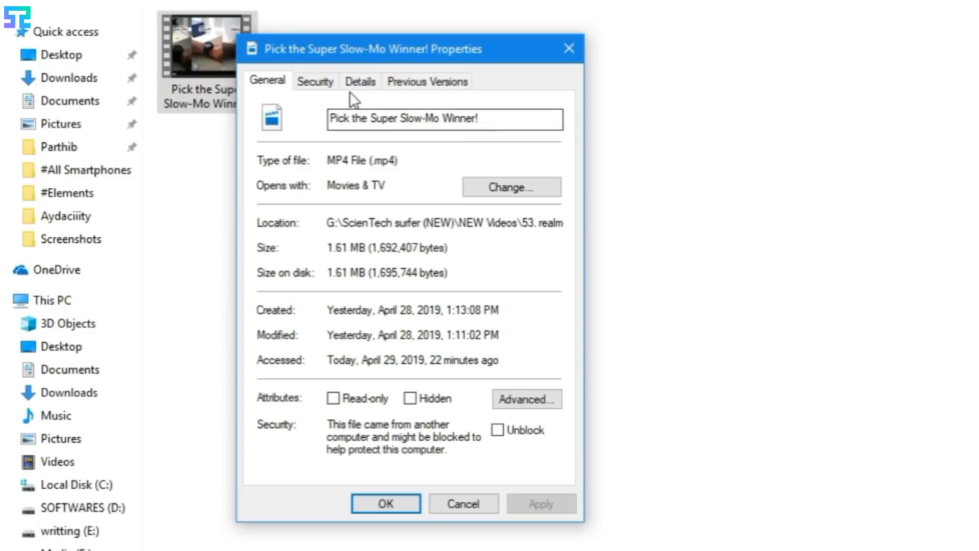
left_click(360, 82)
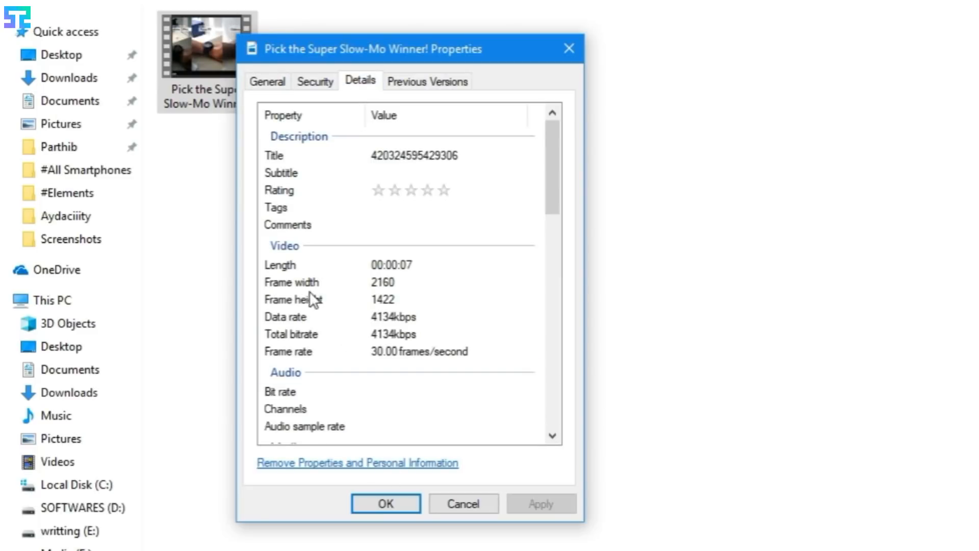
left_click(291, 281)
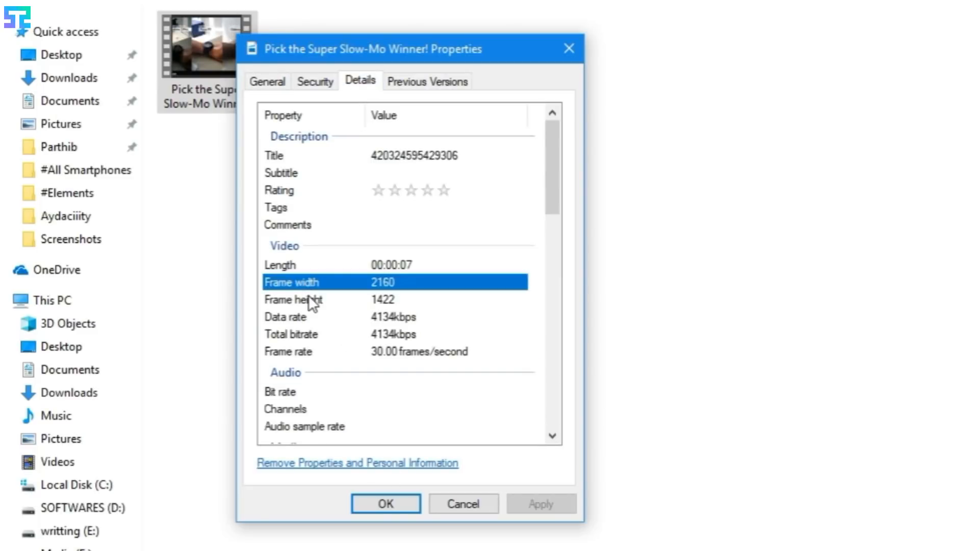
left_click(294, 299)
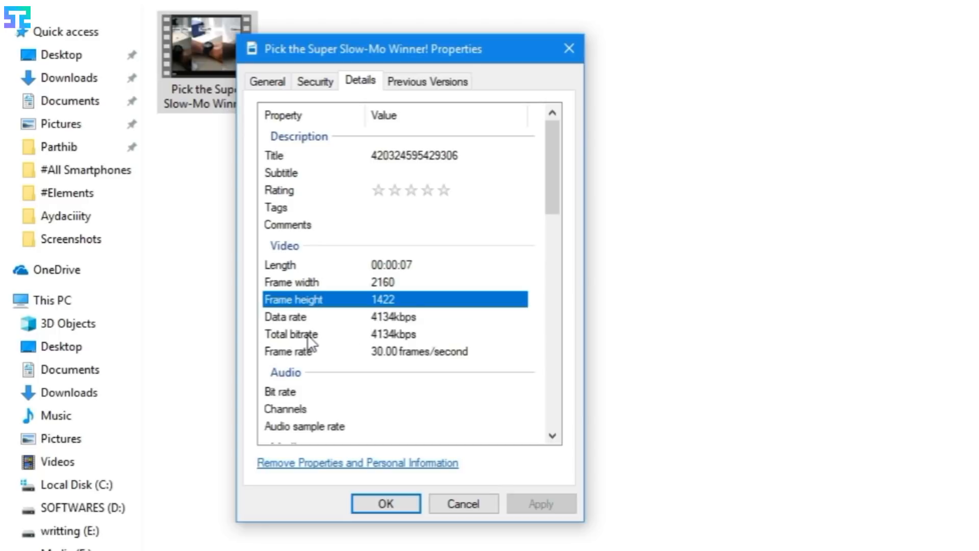
left_click(291, 333)
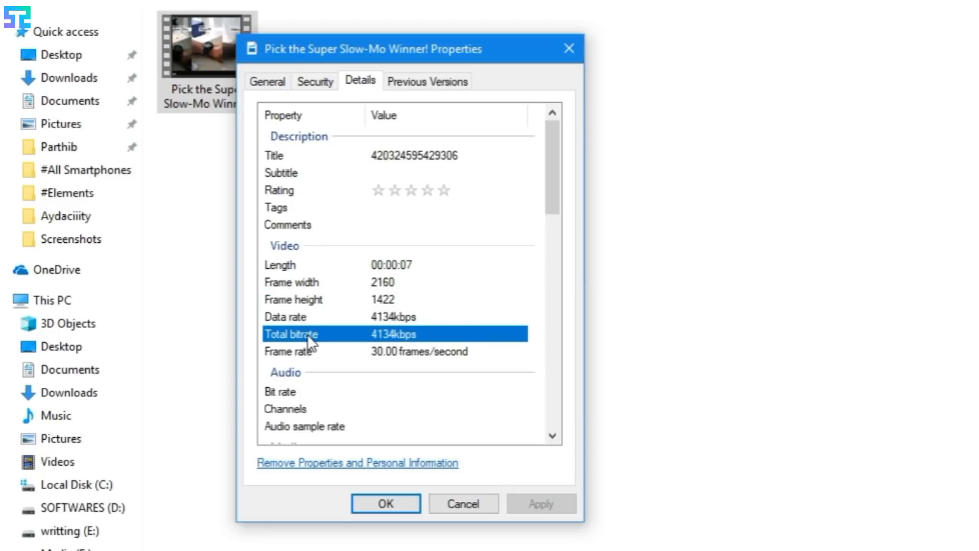
left_click(288, 351)
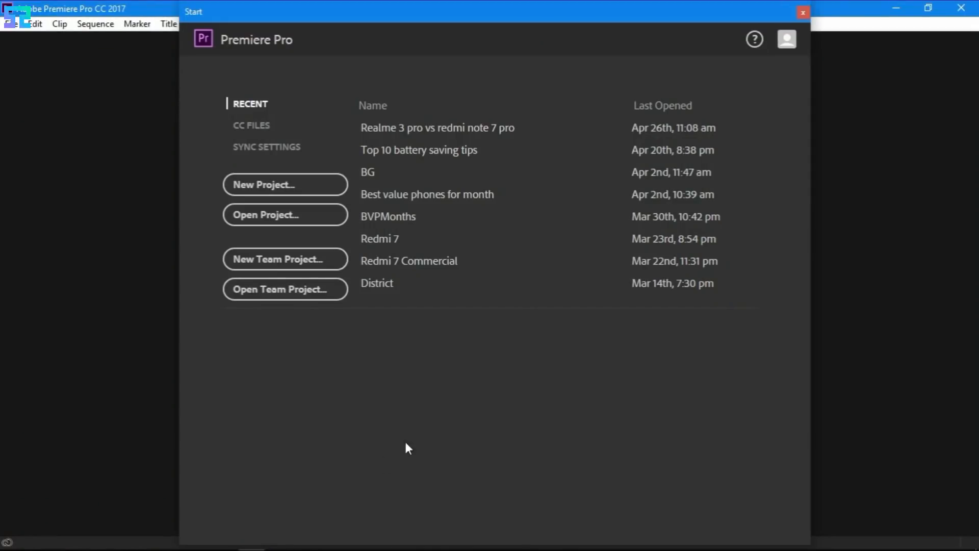
Create a new project with Video Display Format set to Frames and confirm it.
left_click(285, 185)
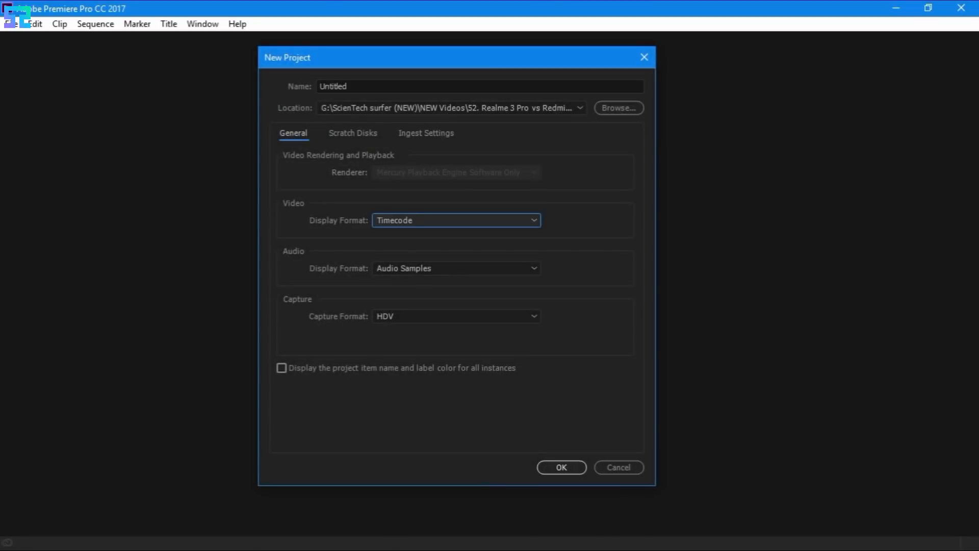
left_click(455, 220)
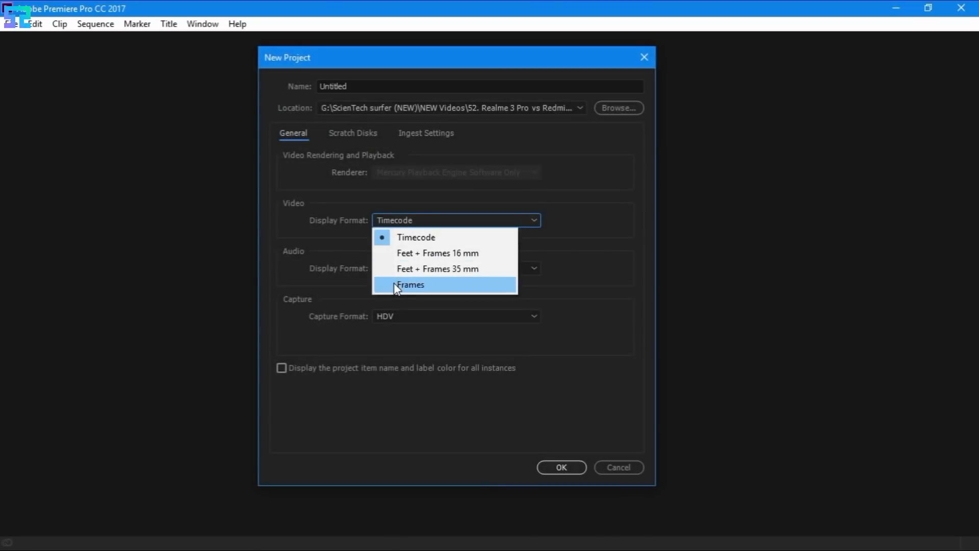
left_click(410, 285)
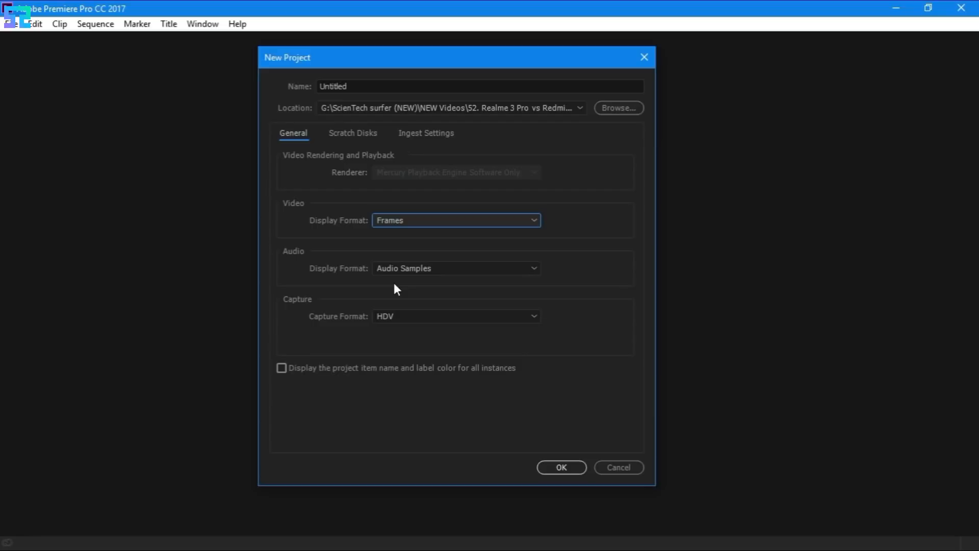
mouse_move(500, 296)
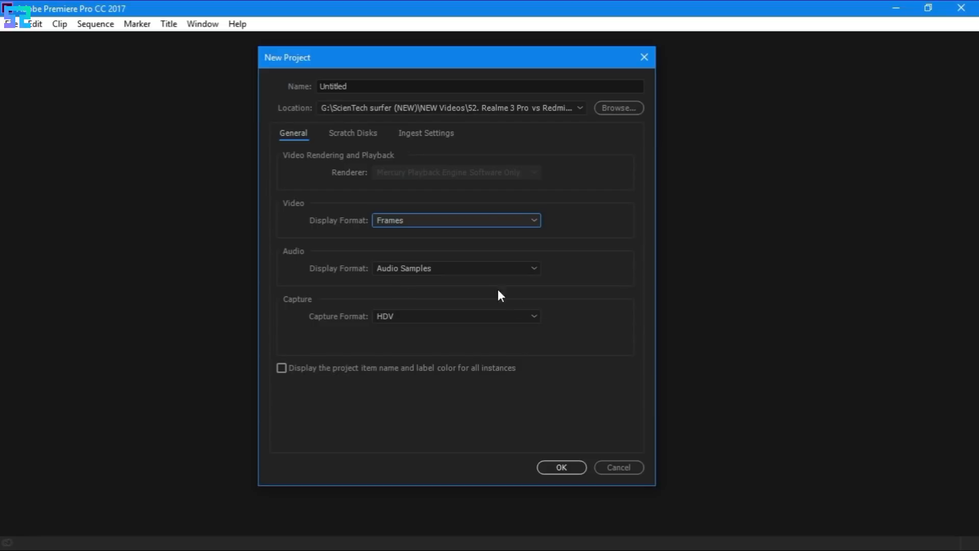
left_click(560, 467)
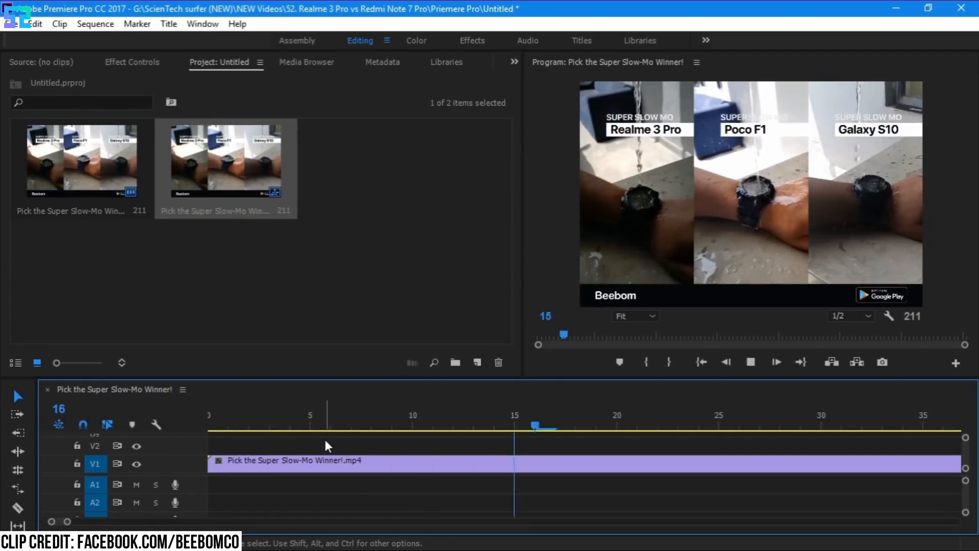
Place the Pick the Super Slow-Mo Winner! clip onto a new sequence timeline.
left_click(750, 362)
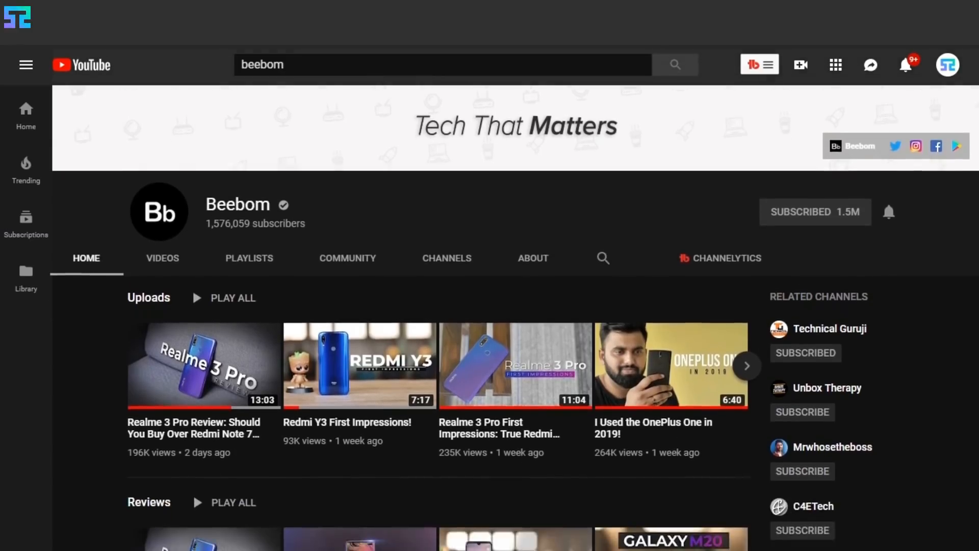
Scroll down the Beebom channel Home tab to its Reviews lineup.
scroll("down", 3)
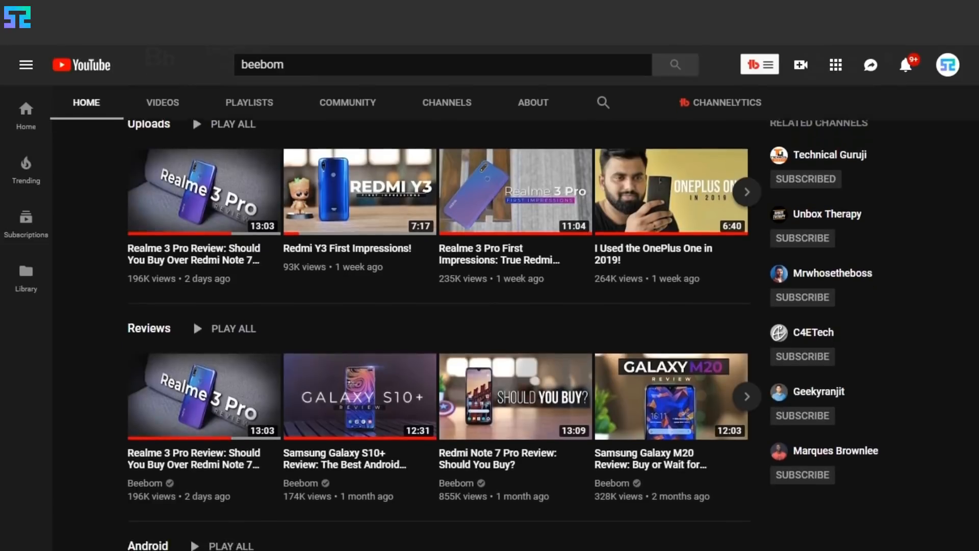